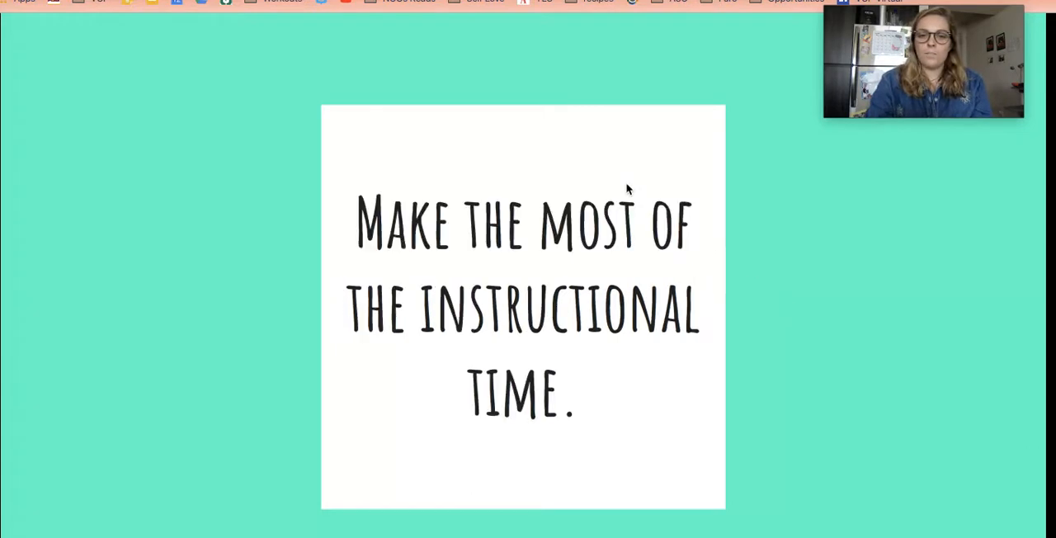
mouse_move(735, 221)
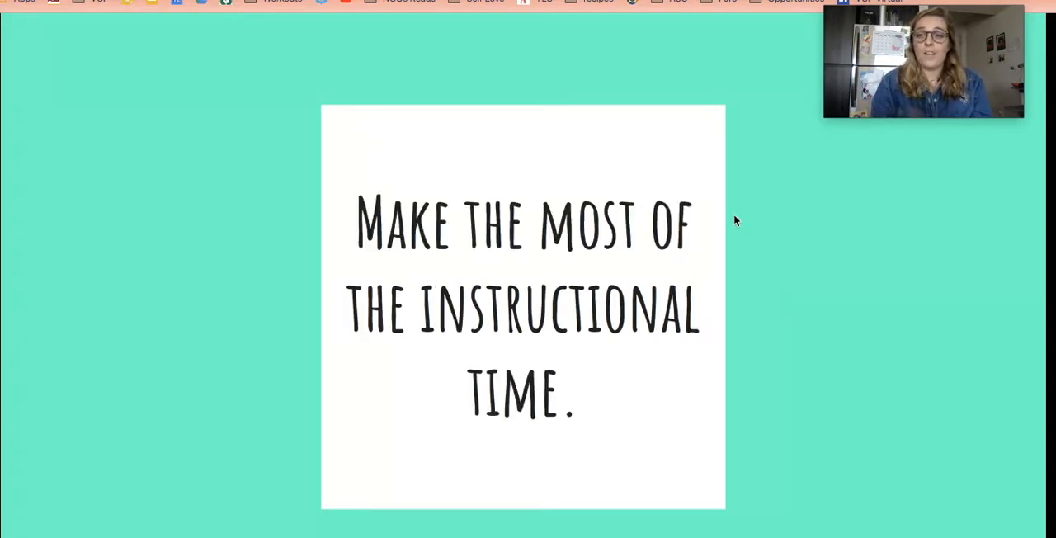